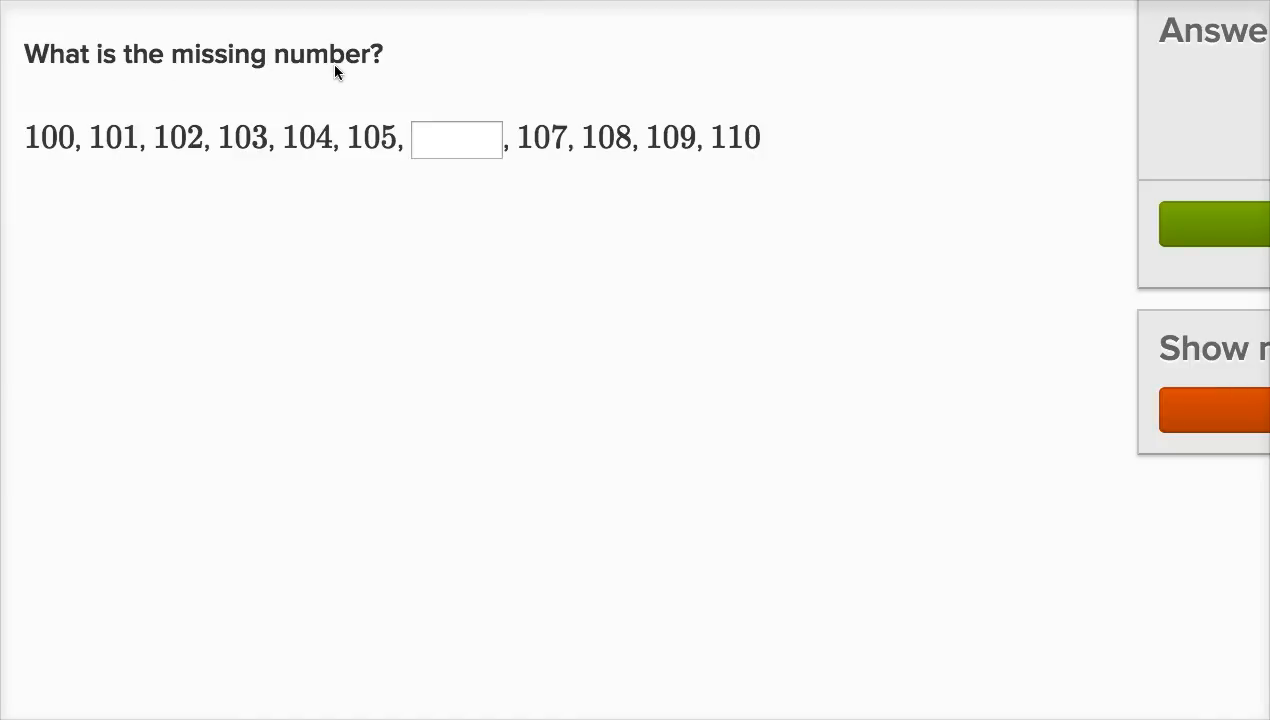
mouse_move(111, 163)
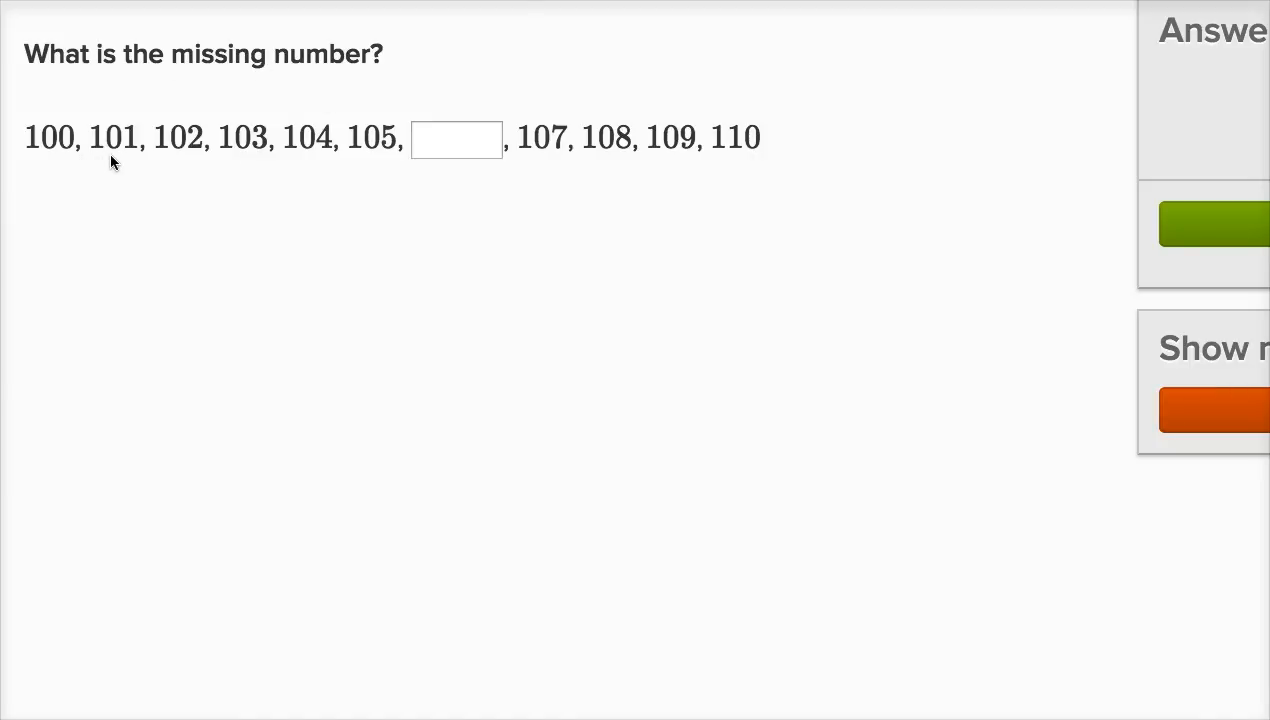
mouse_move(315, 158)
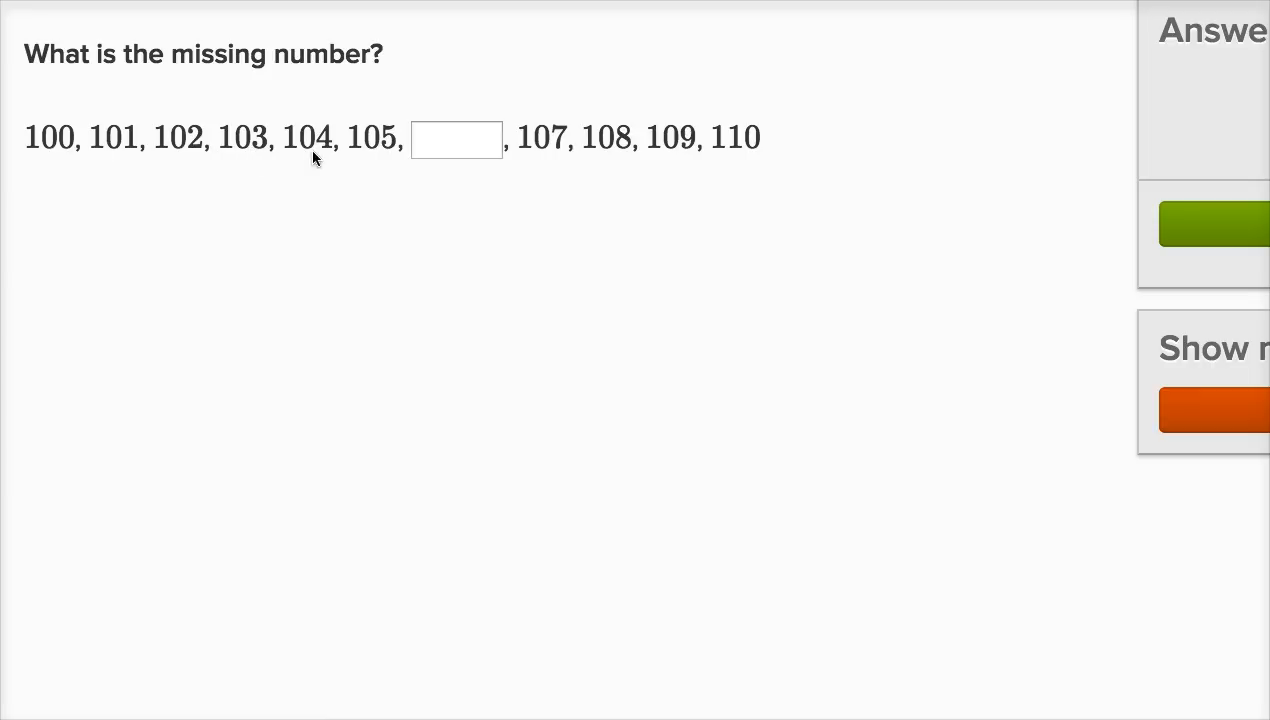
mouse_move(417, 182)
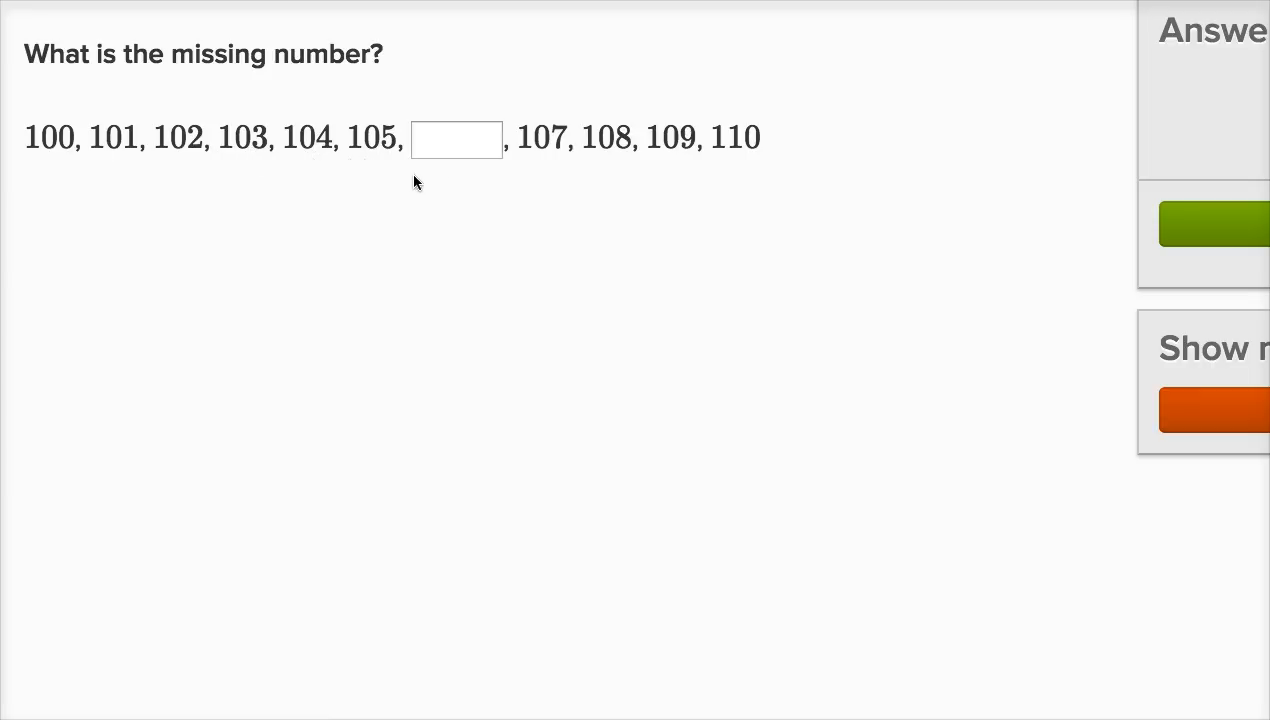
Enter 106 in the blank between 105 and 107
left_click(455, 139)
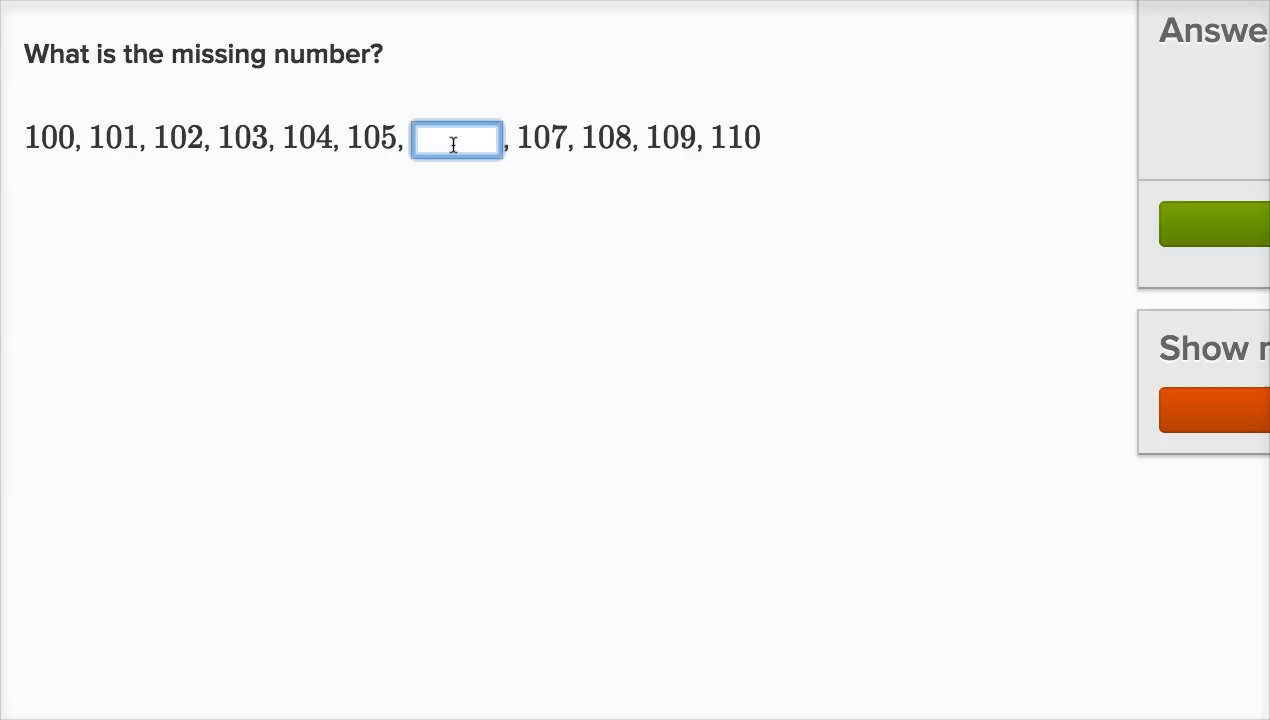
type("106")
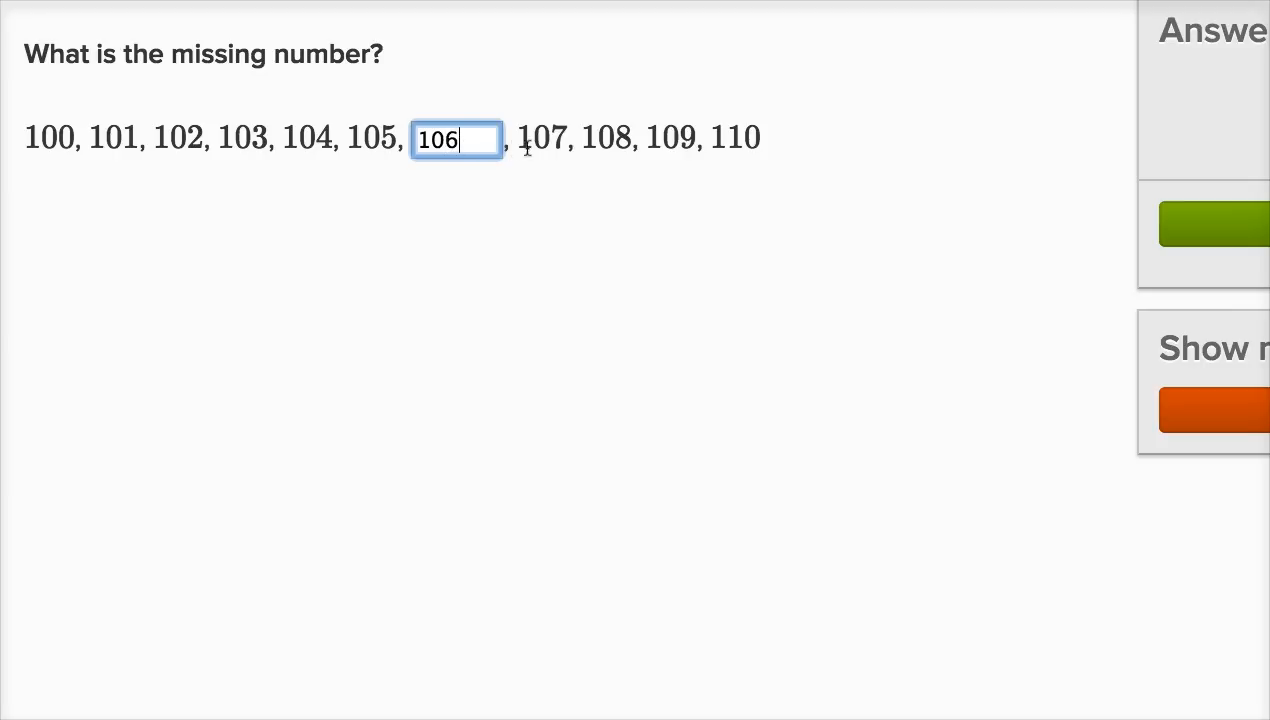
mouse_move(684, 204)
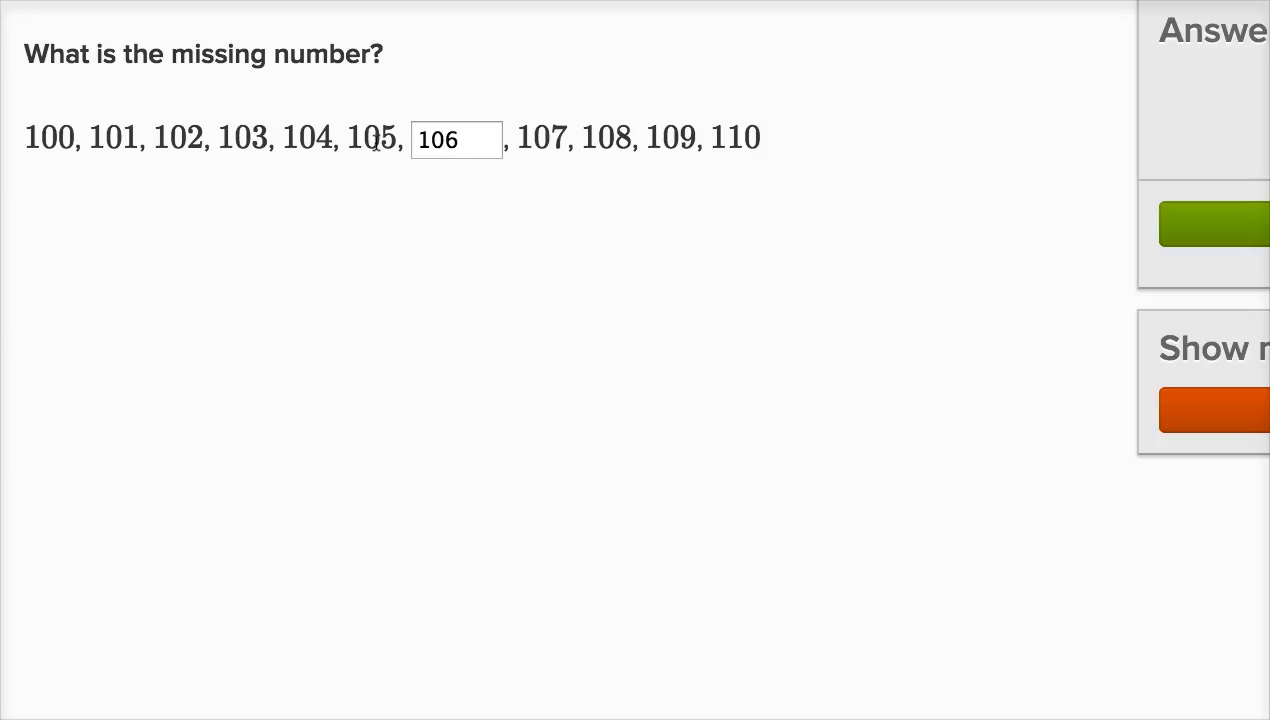
mouse_move(1193, 216)
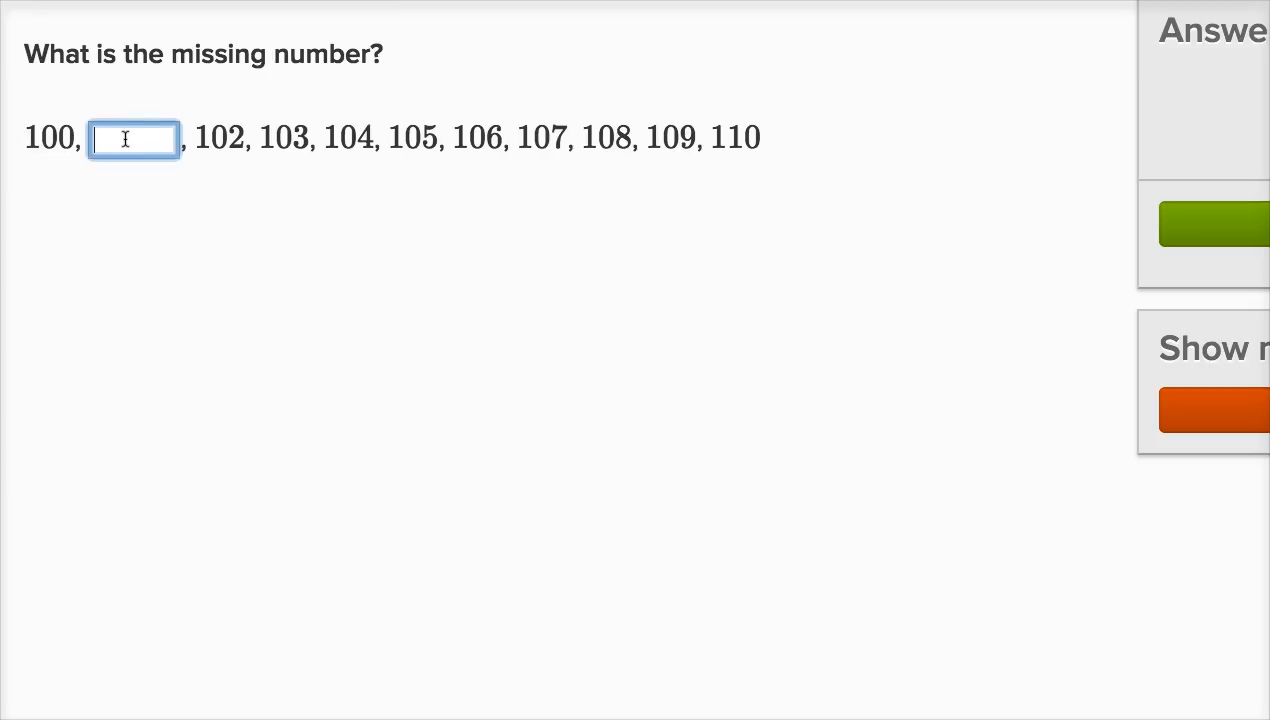
Enter 101 in the blank between 100 and 102
type("101")
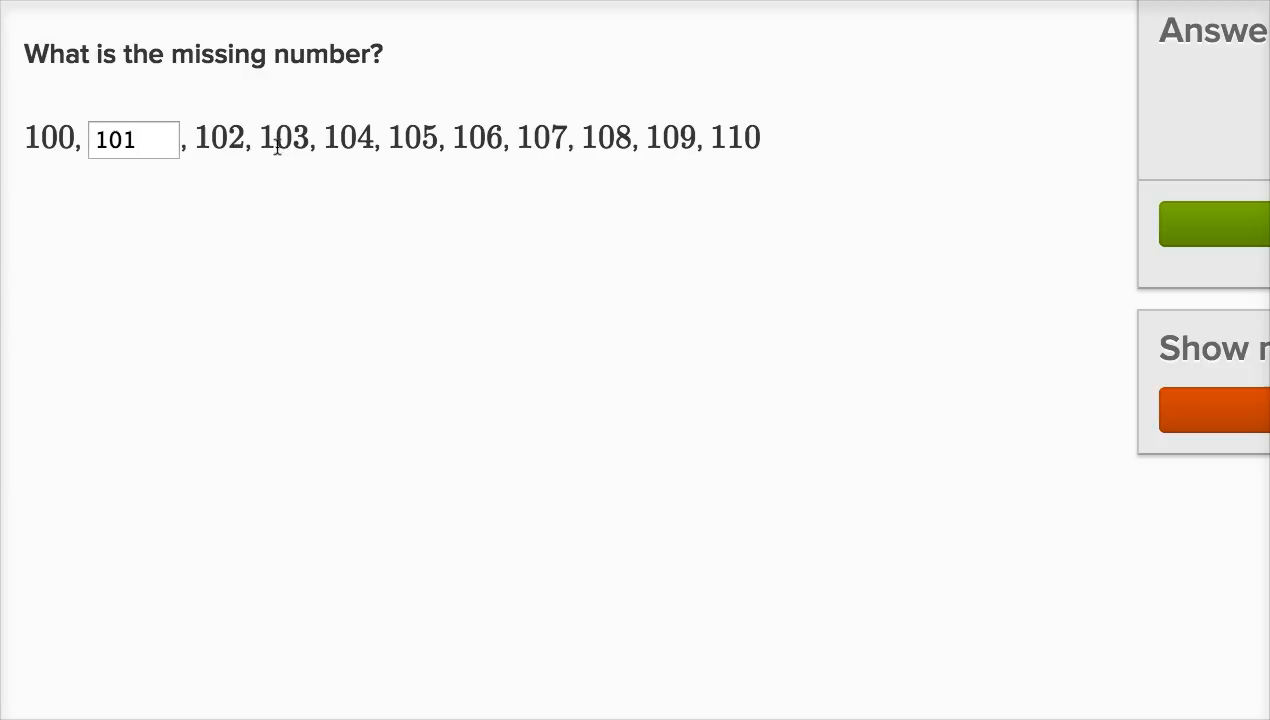
mouse_move(977, 216)
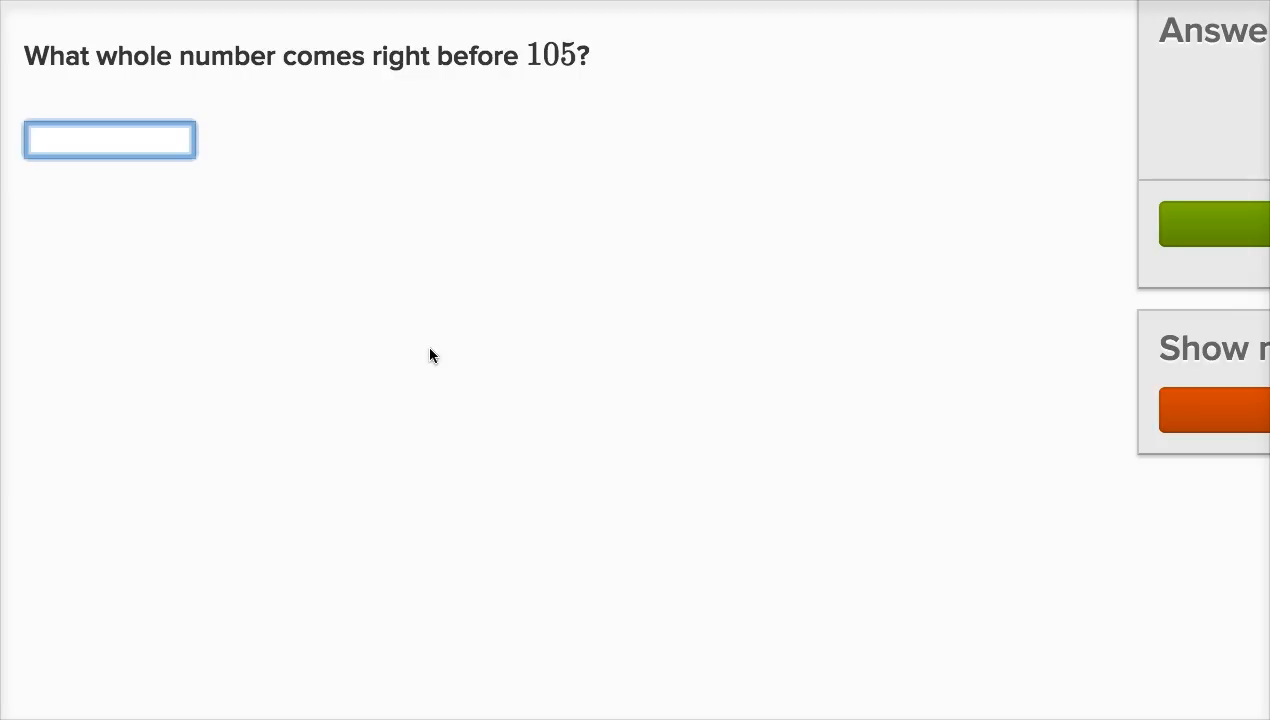
Answer 104 as the whole number before 105
left_click(135, 146)
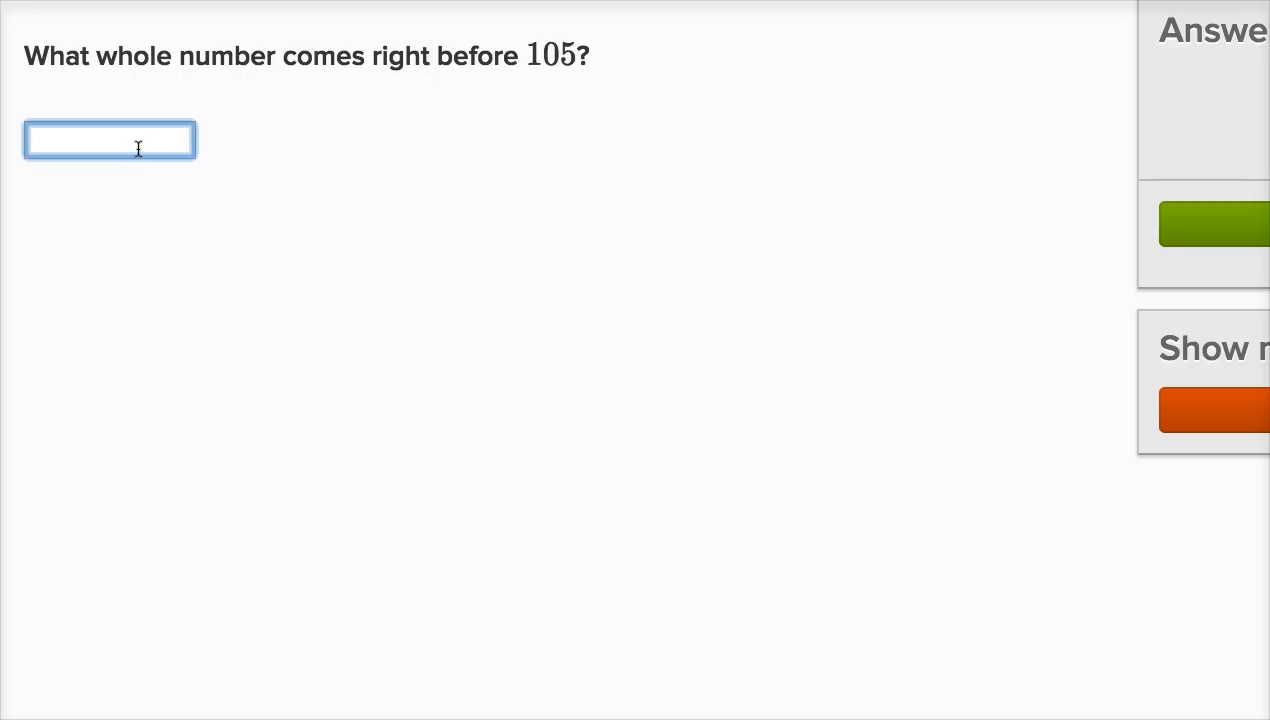
type("104")
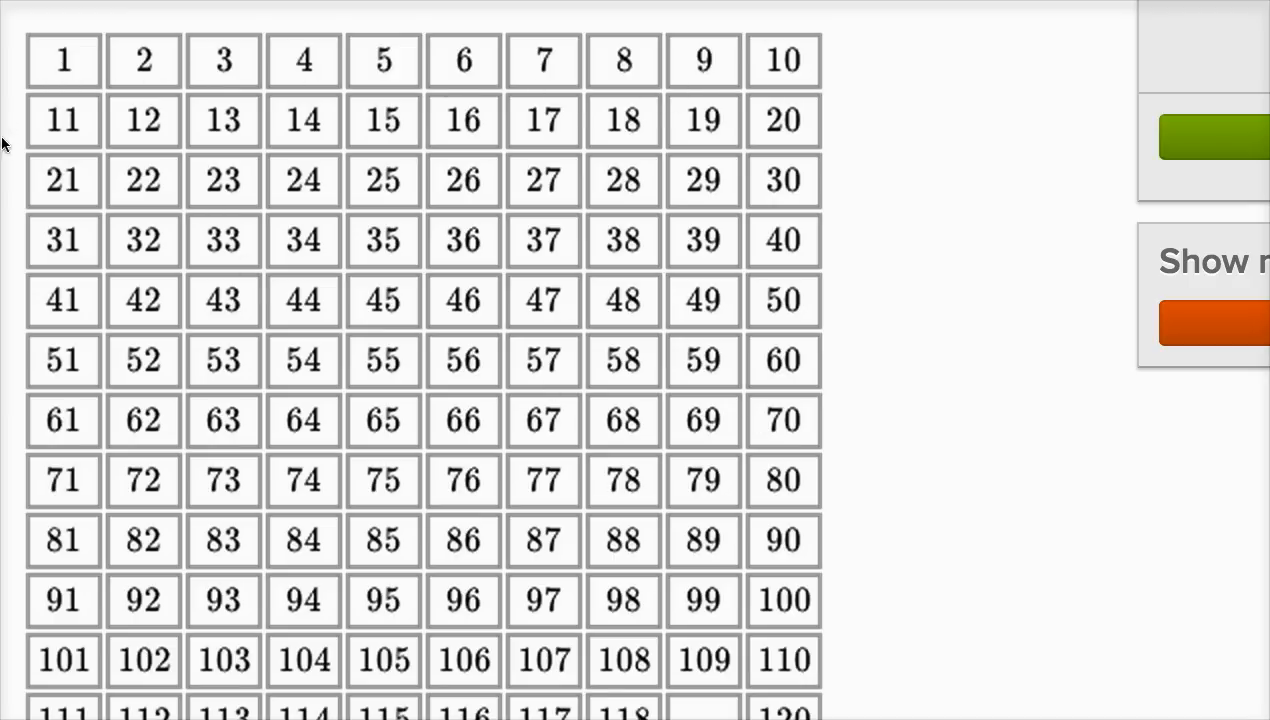
mouse_move(728, 253)
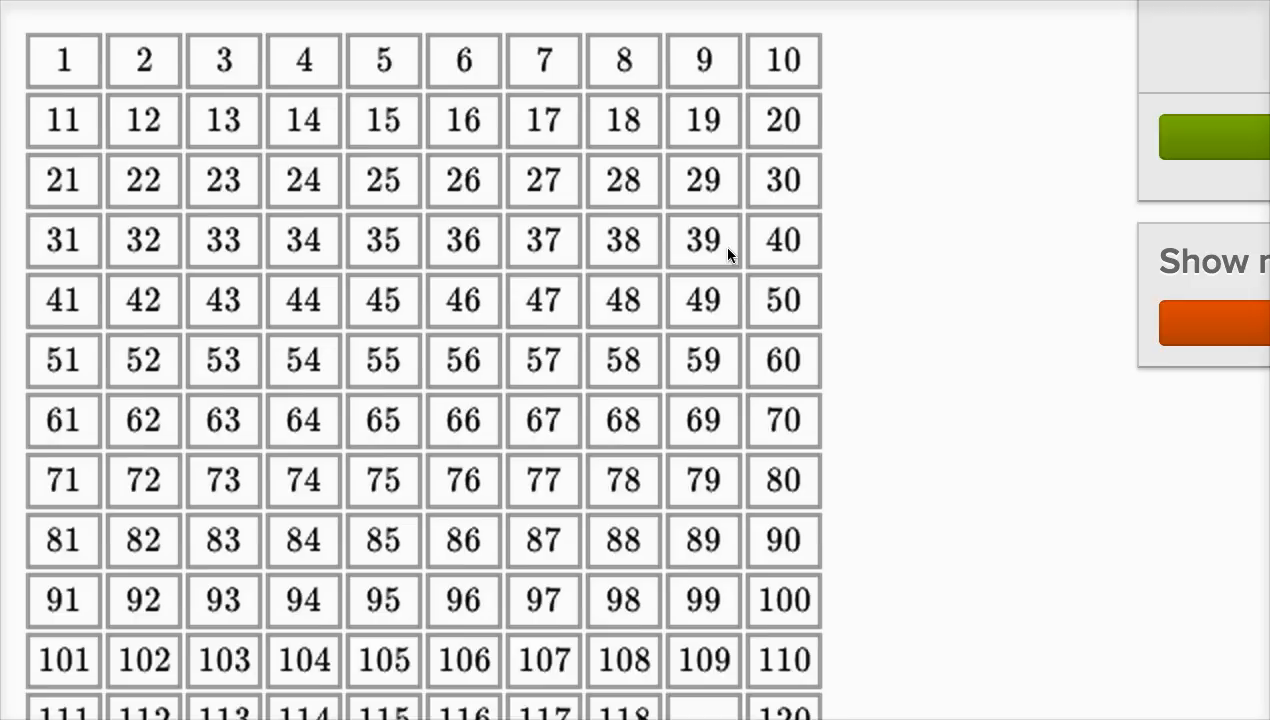
Enter 119 as the missing number between 118 and 120 on the chart
scroll("down", 3)
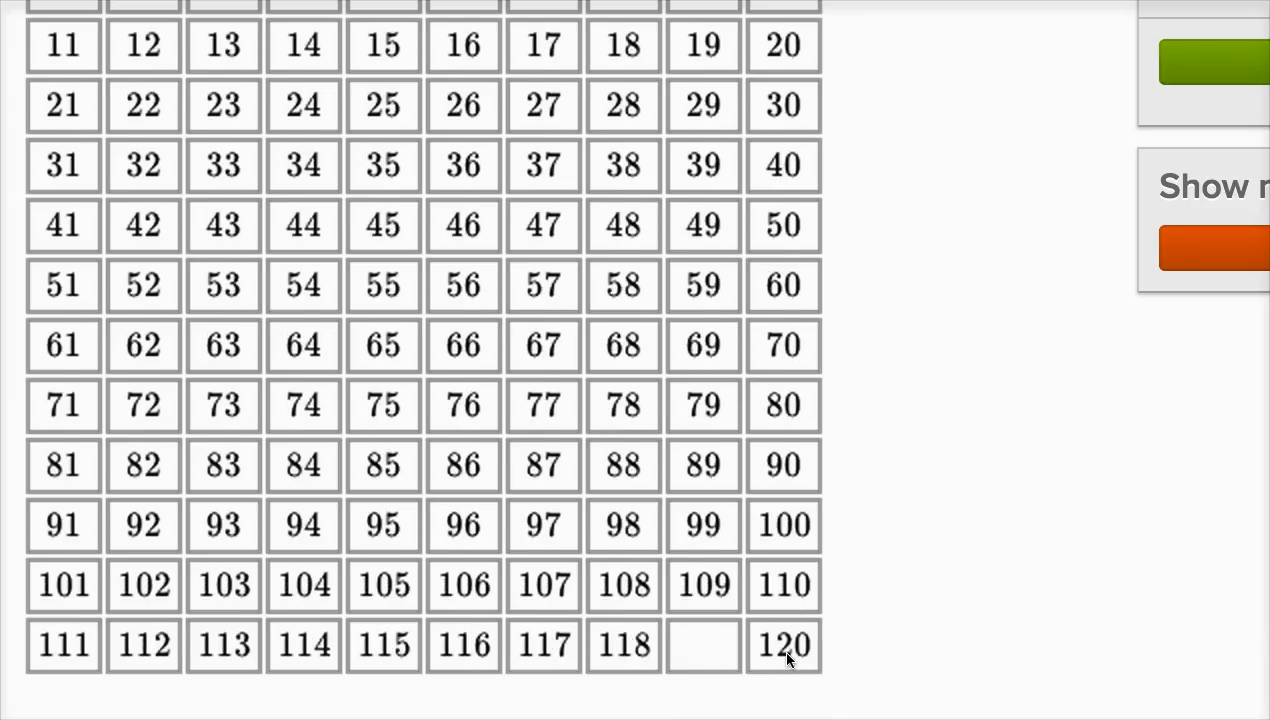
scroll("down", 3)
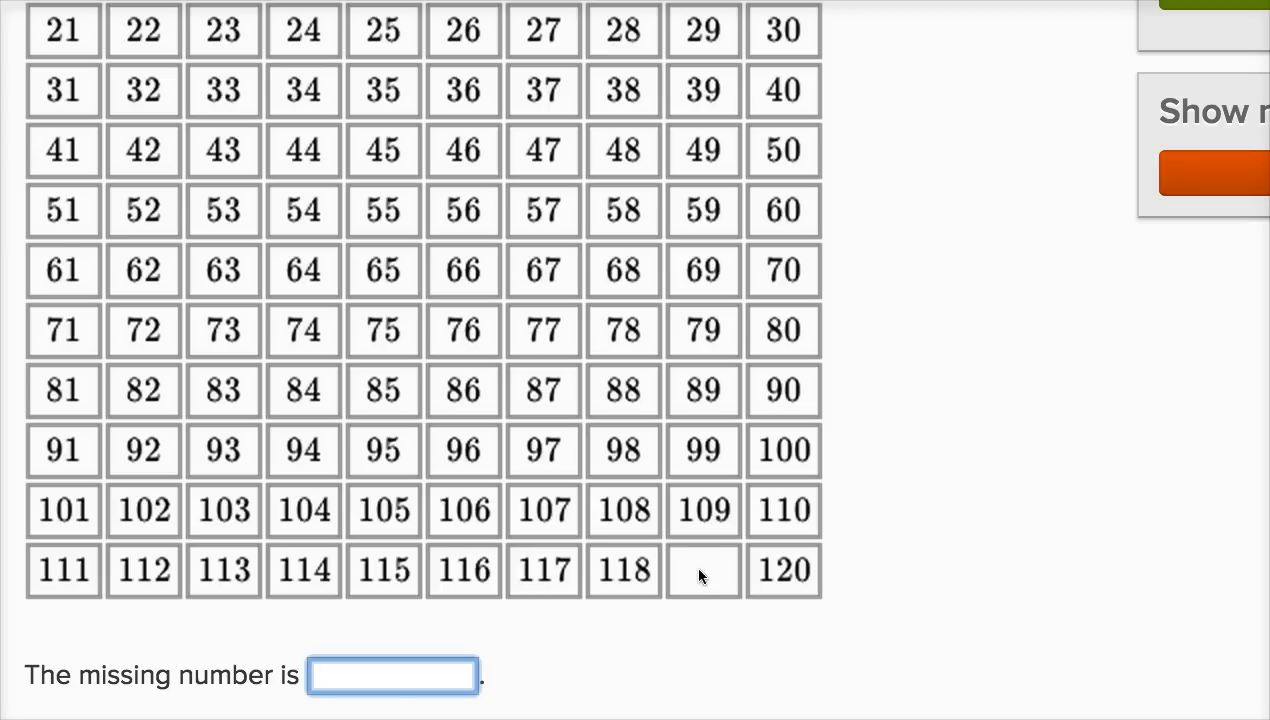
mouse_move(625, 585)
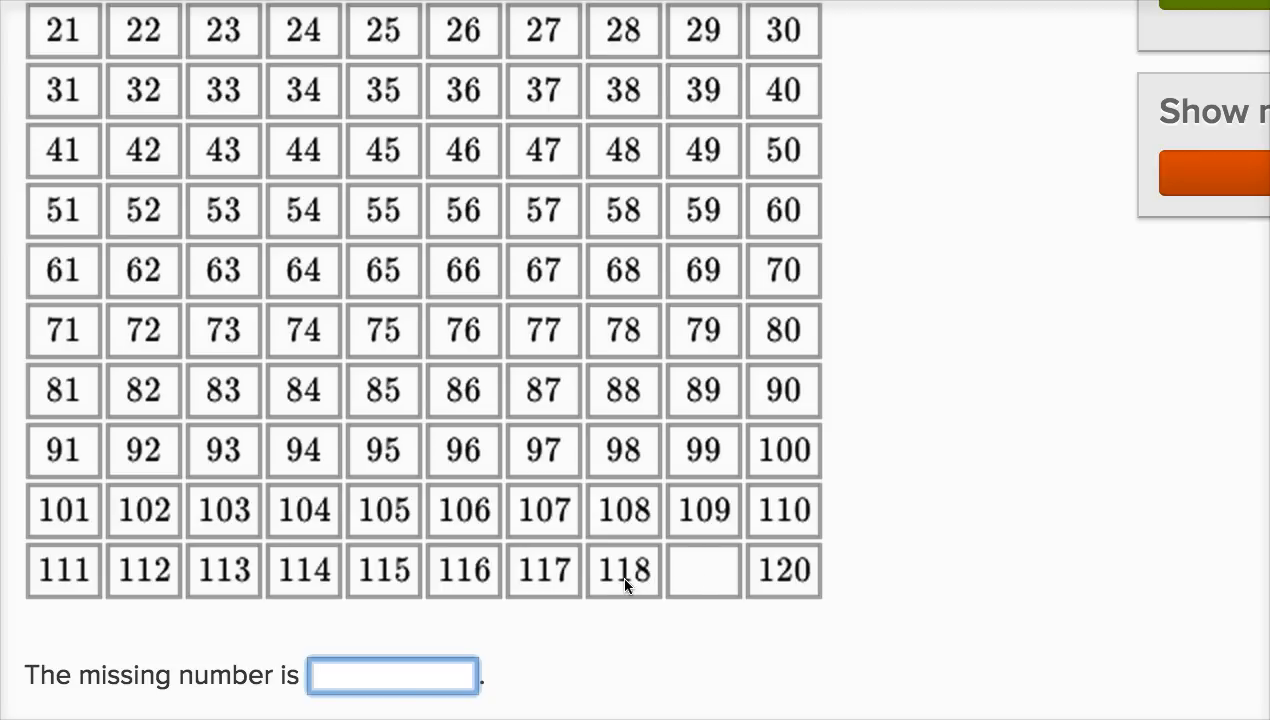
mouse_move(797, 580)
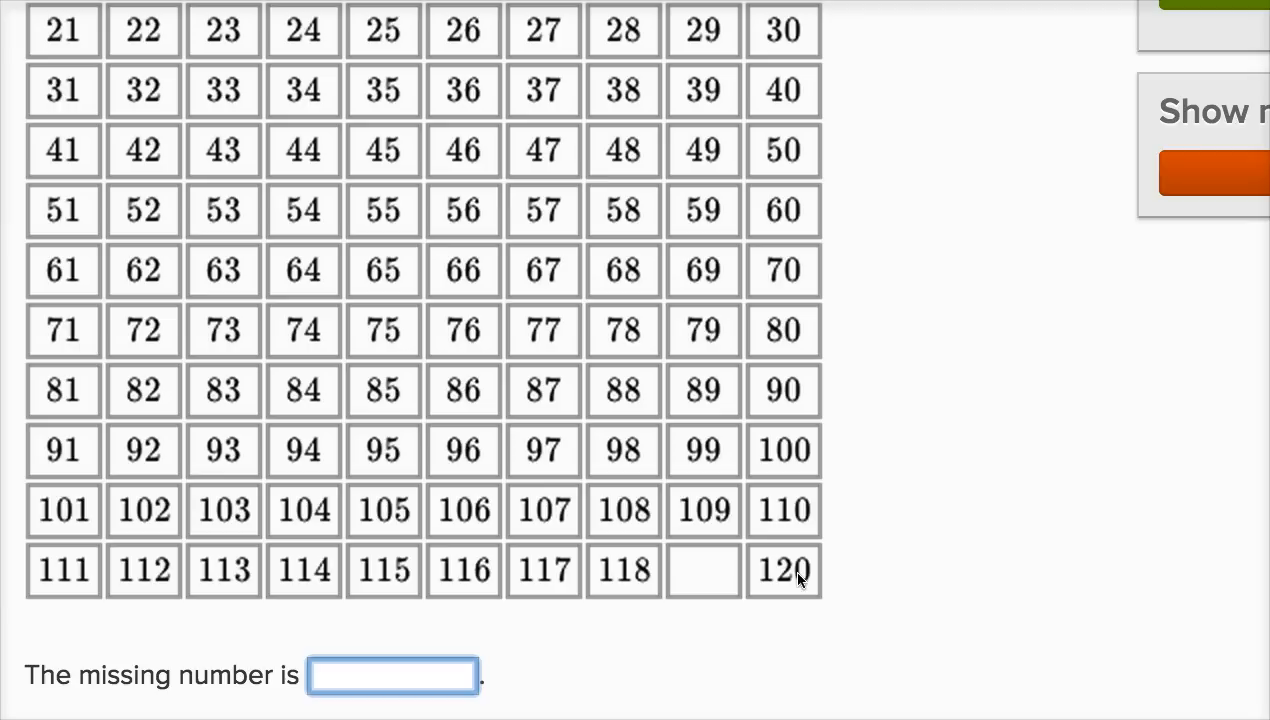
mouse_move(118, 592)
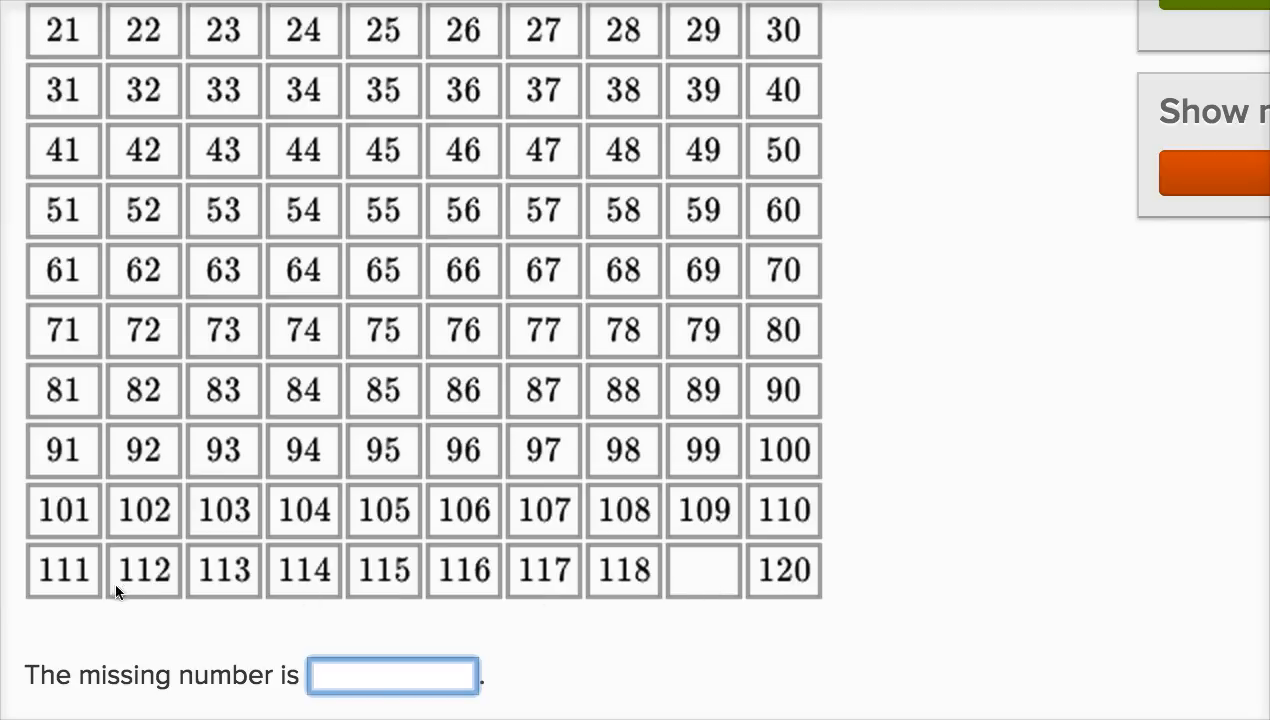
mouse_move(390, 585)
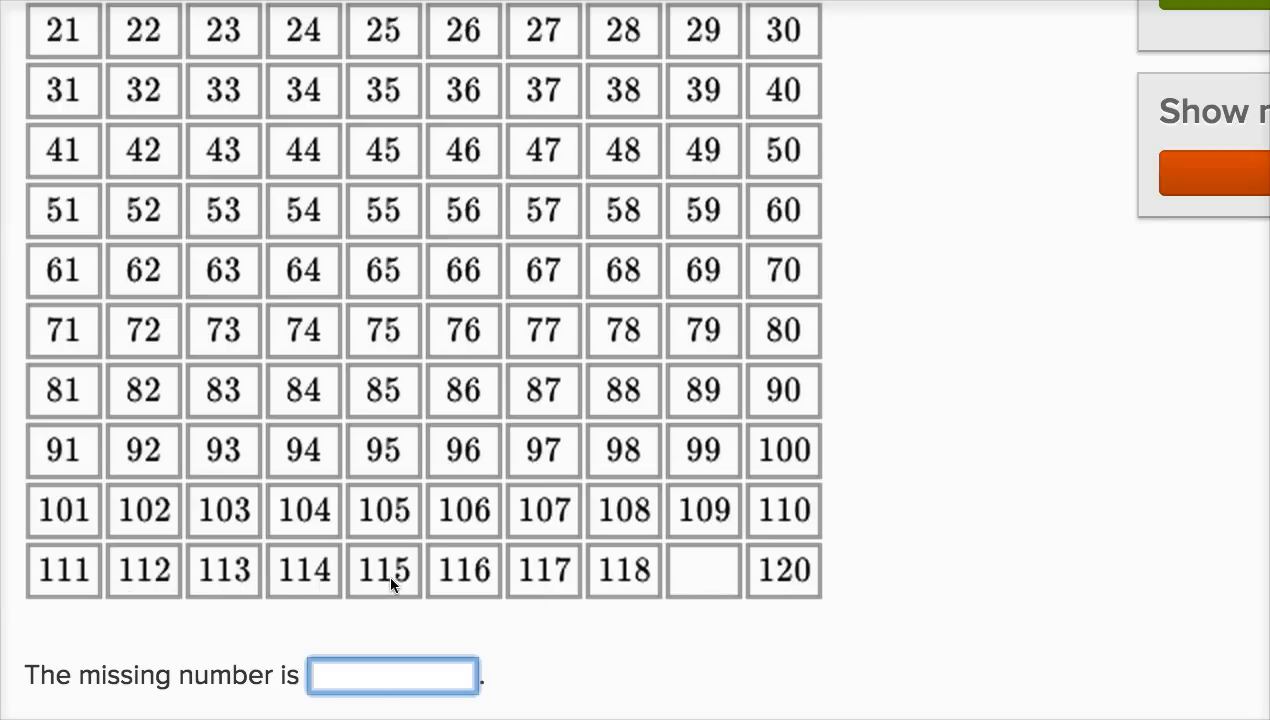
mouse_move(568, 589)
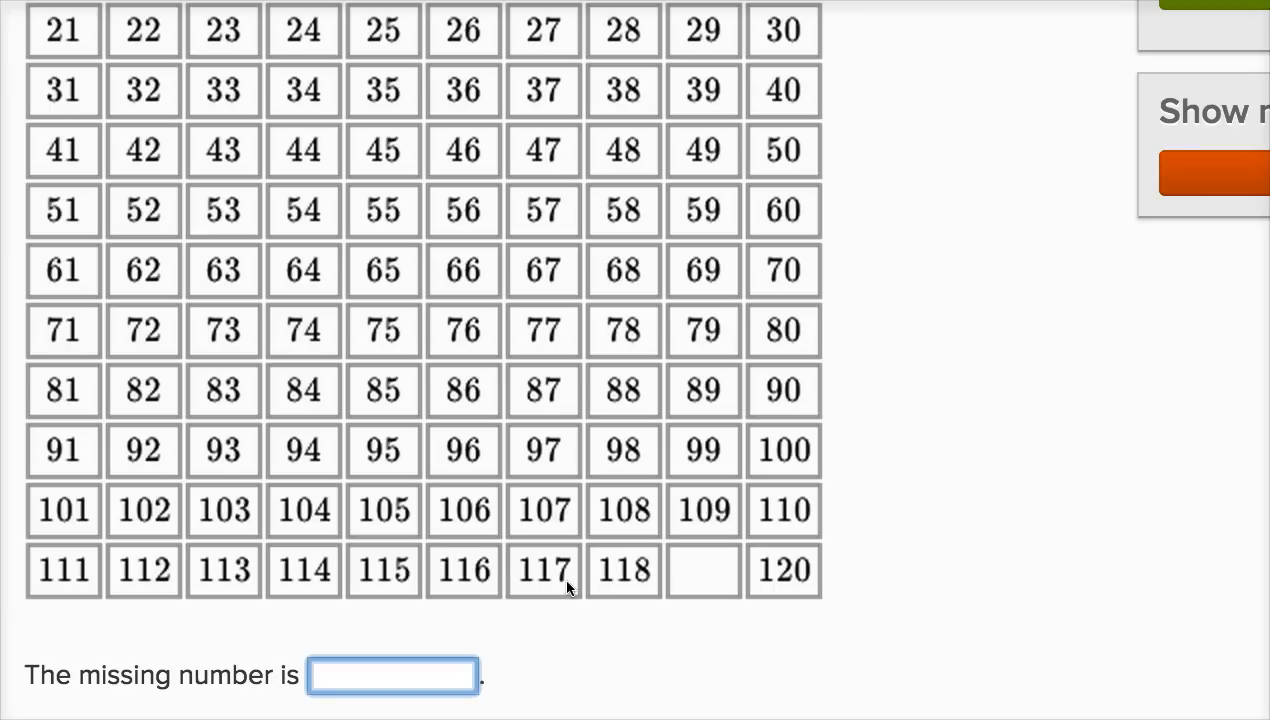
left_click(392, 675)
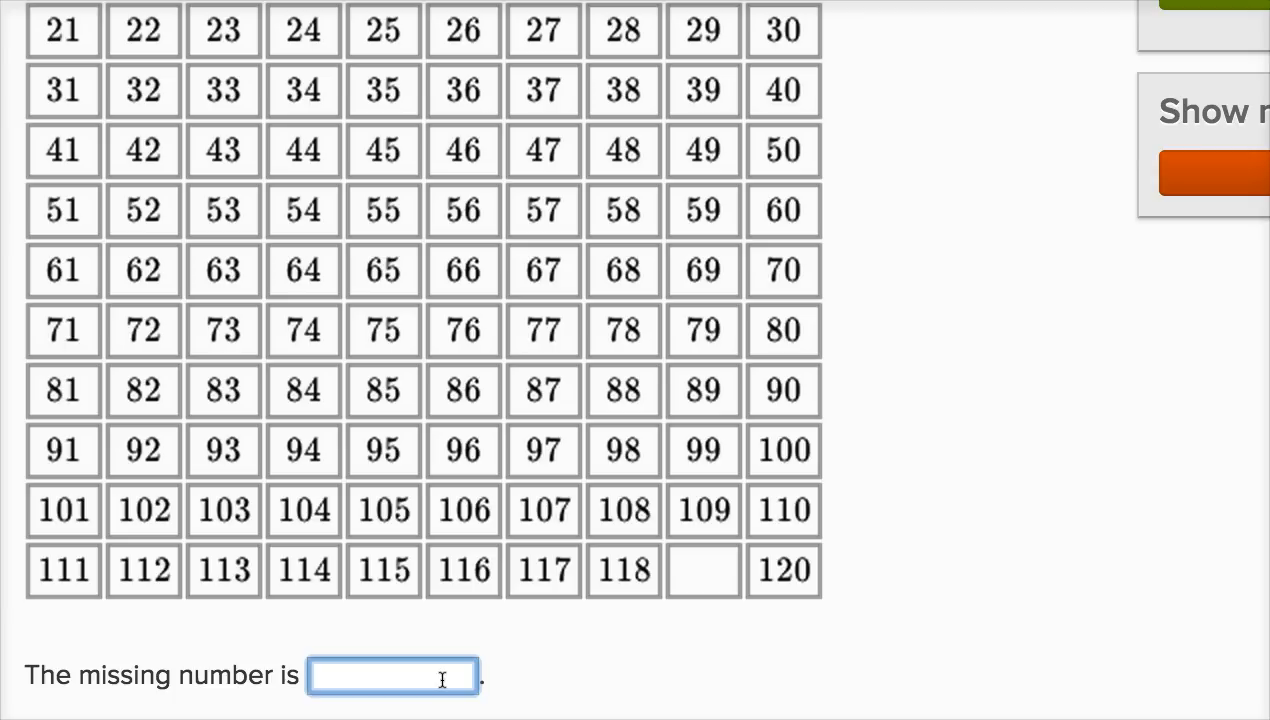
type("1")
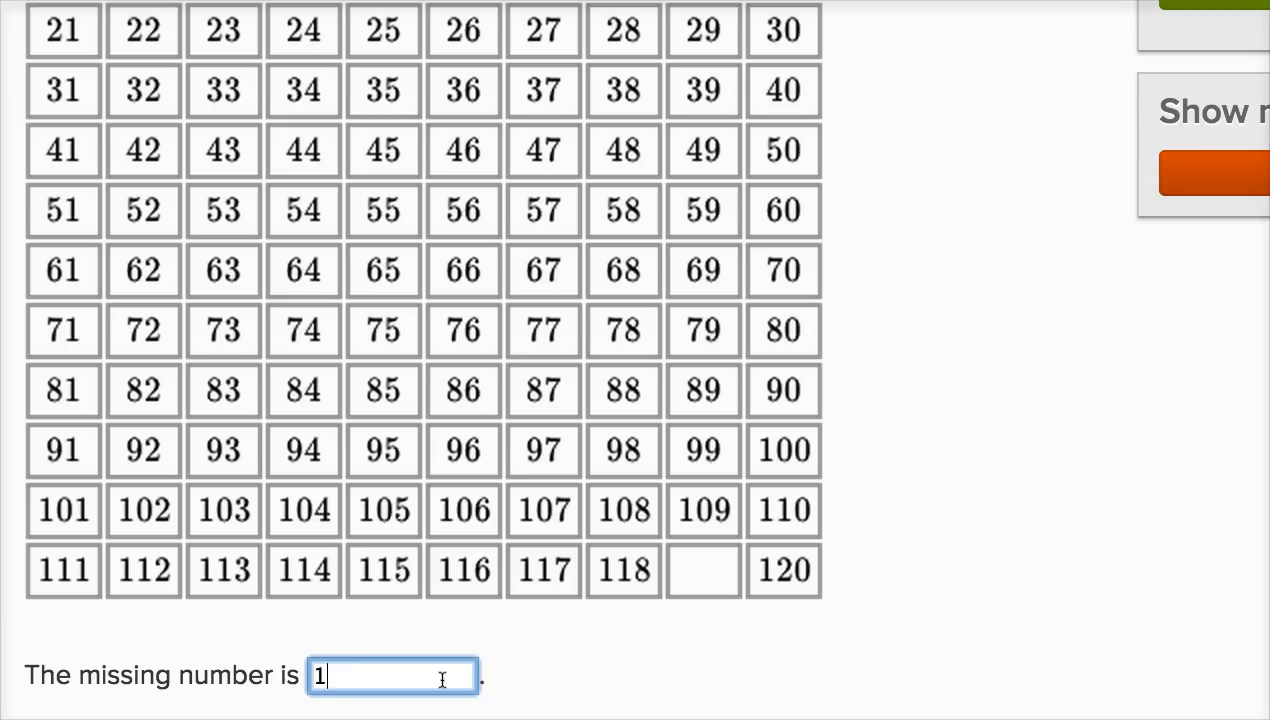
type("19")
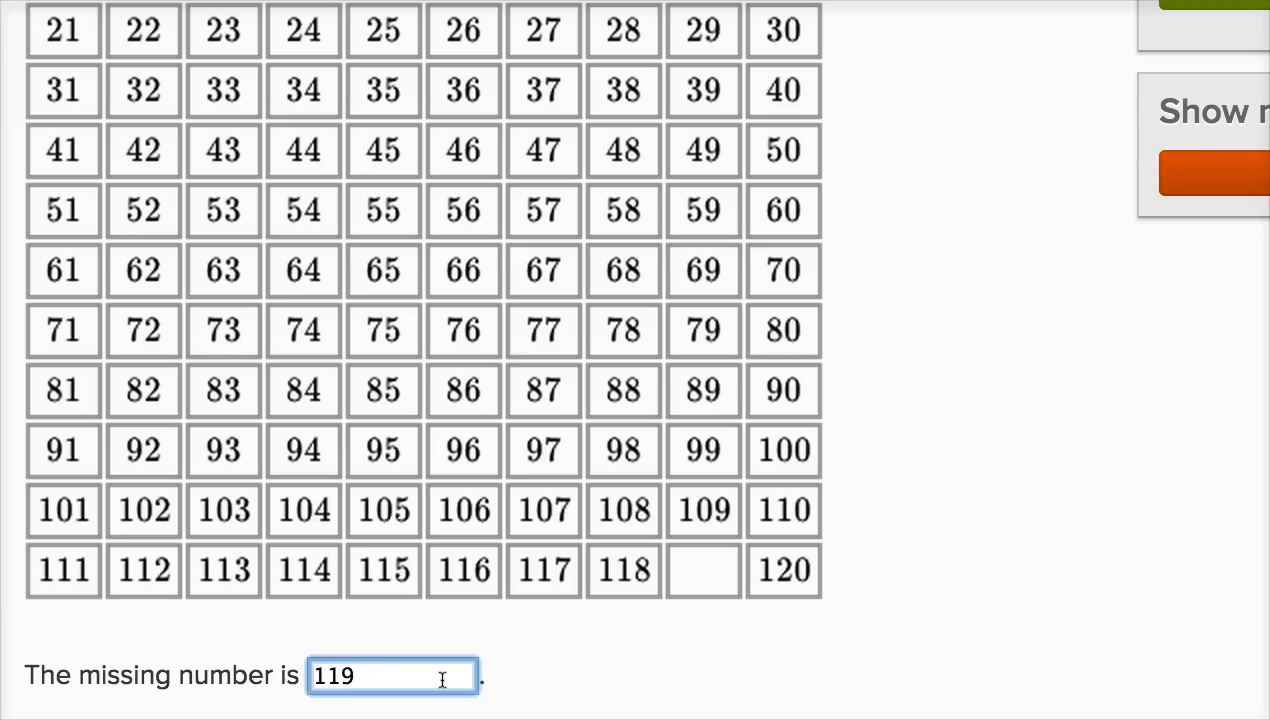
mouse_move(784, 582)
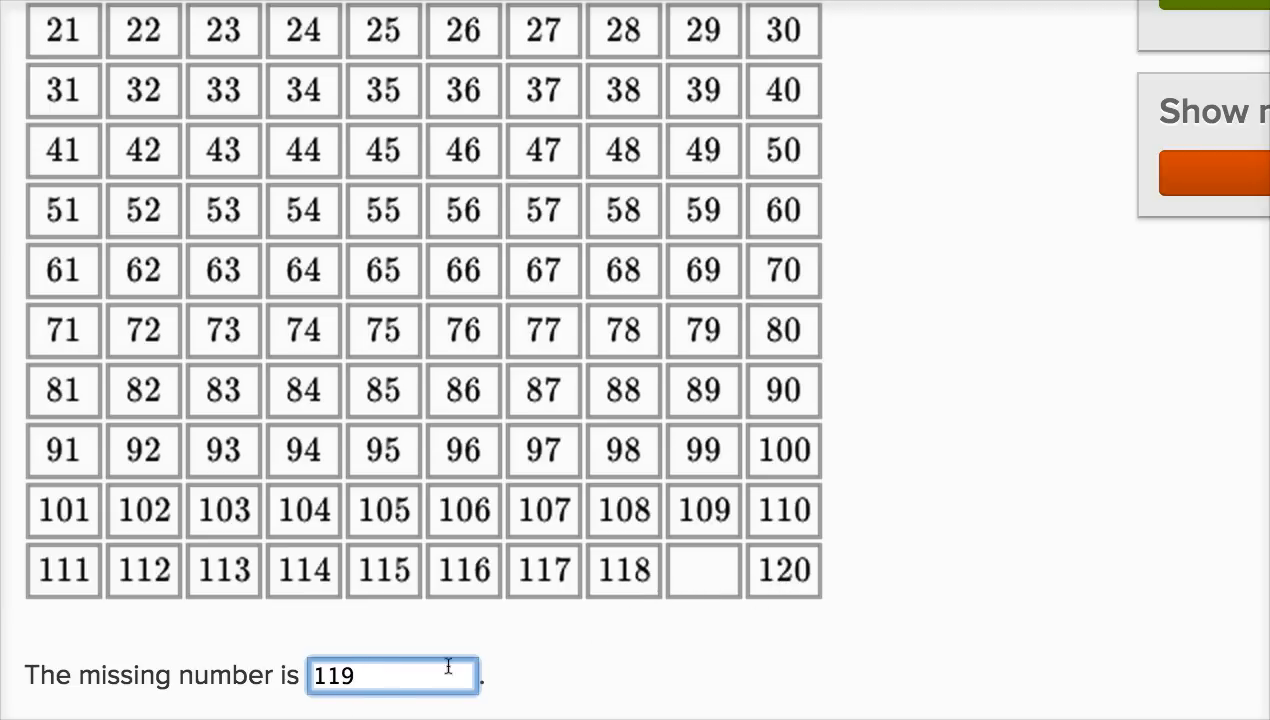
mouse_move(620, 590)
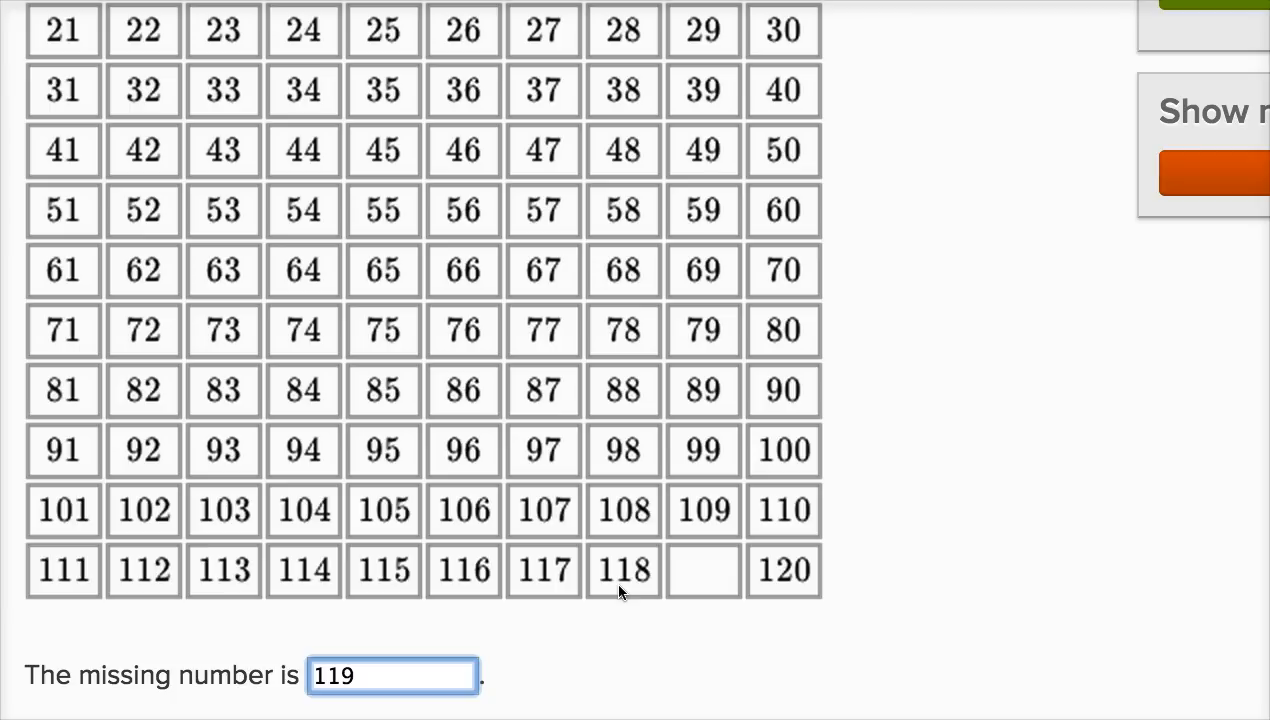
mouse_move(642, 588)
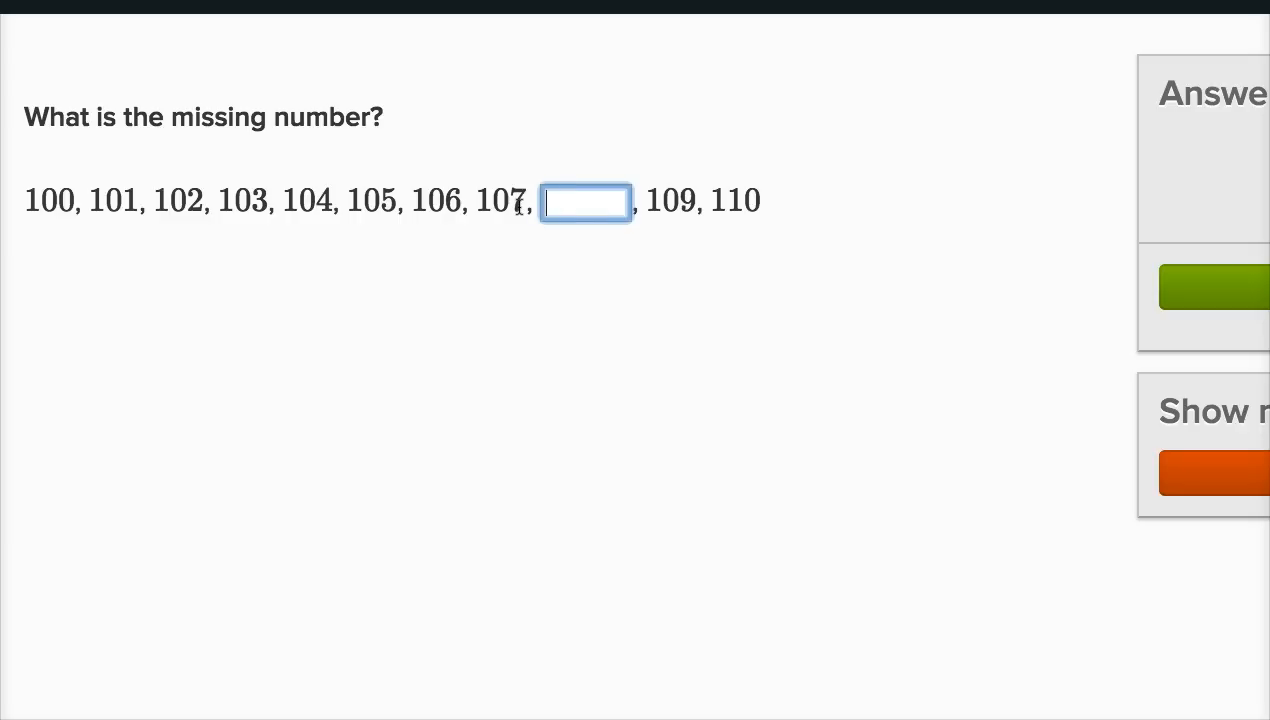
Enter 108 in the blank between 107 and 109
type("108")
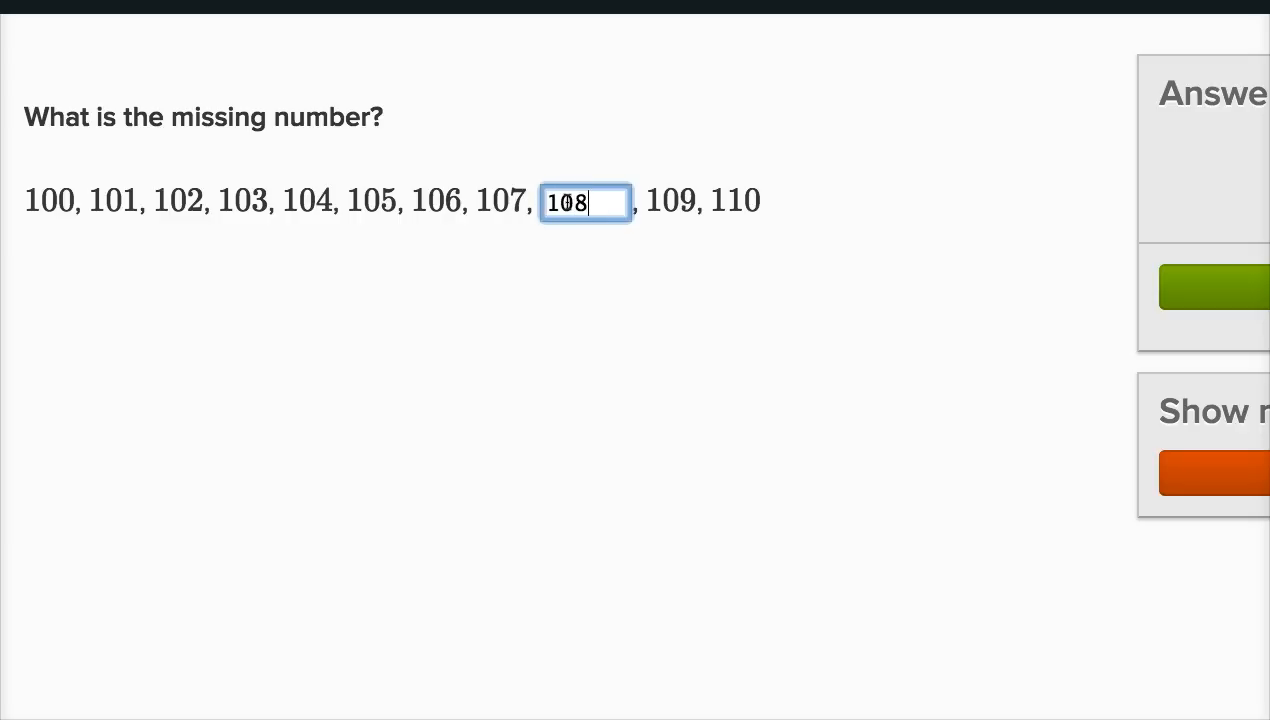
mouse_move(1228, 290)
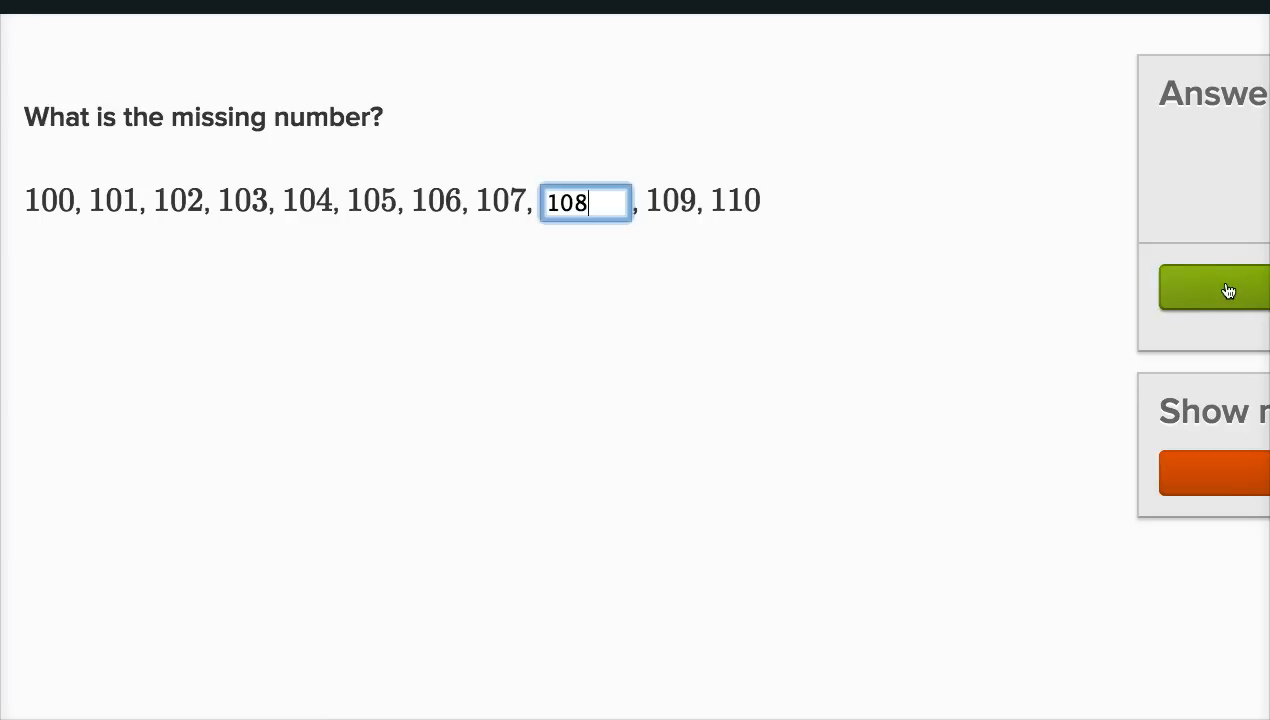